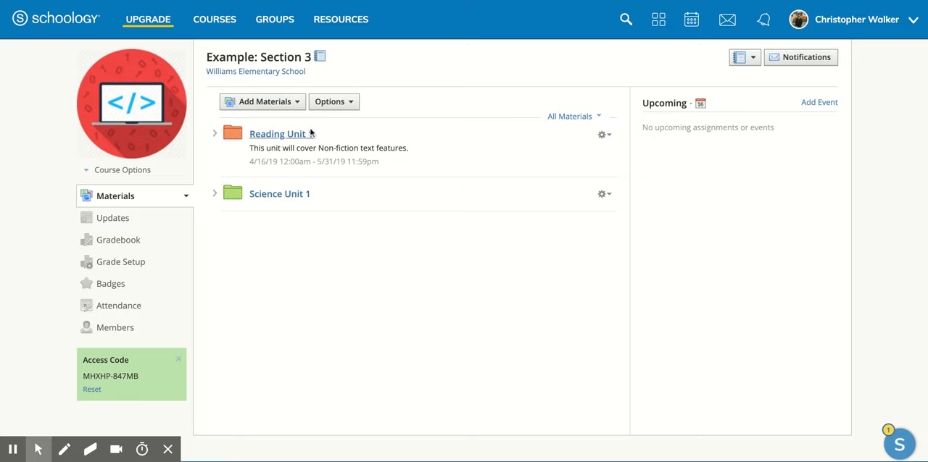
# - Choose Add Test/Quiz from the Add Materials list for the course section
pyautogui.click(261, 101)
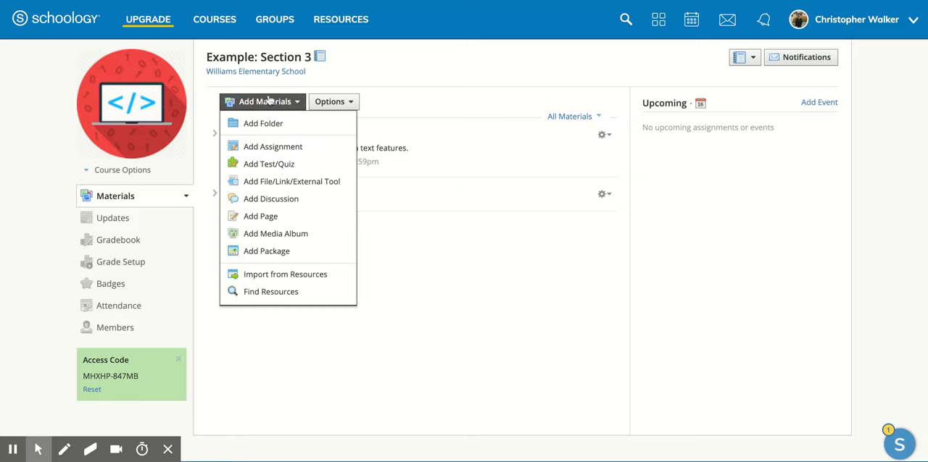
pyautogui.moveTo(268, 164)
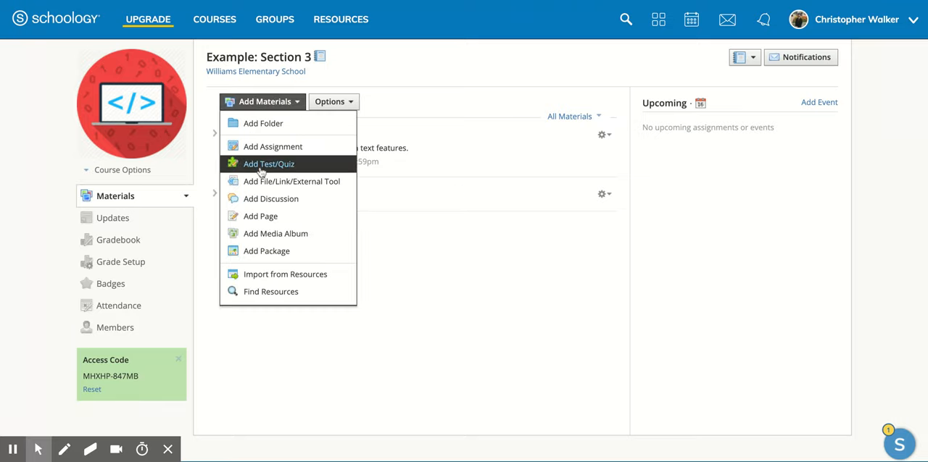
pyautogui.click(269, 164)
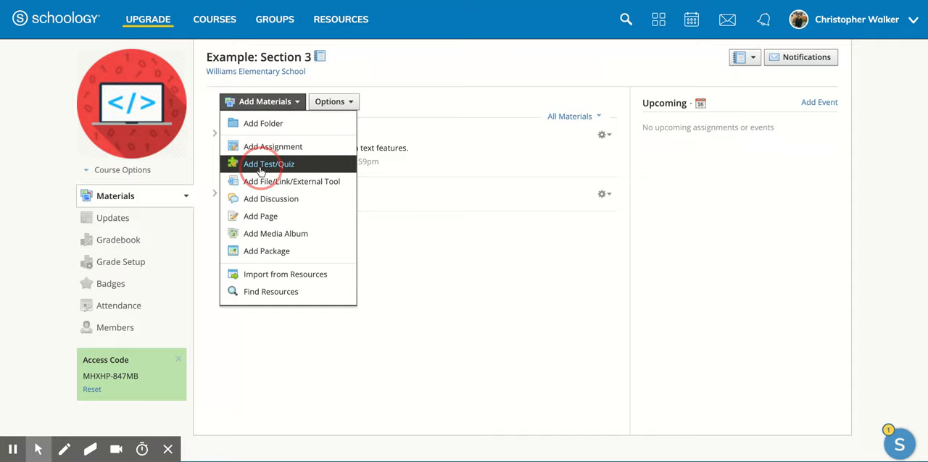
# - Name the new test/quiz 'Reading Survey' and set its category to Ungraded
pyautogui.click(268, 164)
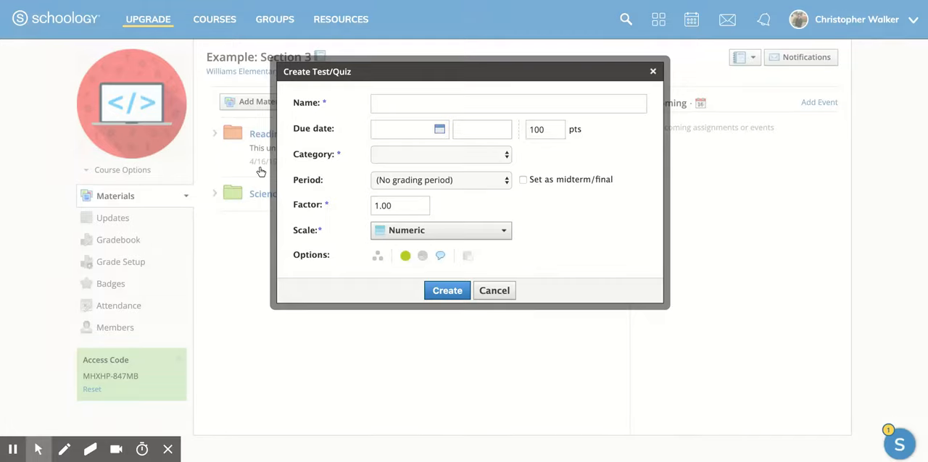
pyautogui.moveTo(325, 110)
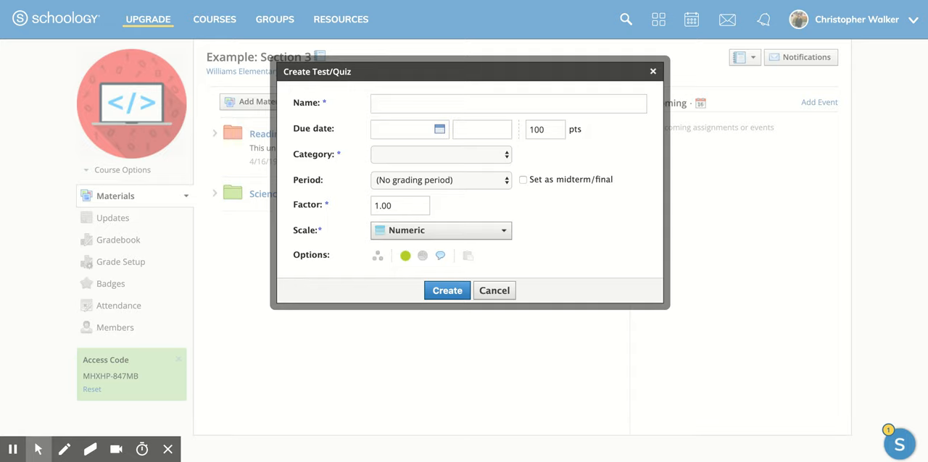
pyautogui.write('Readign')
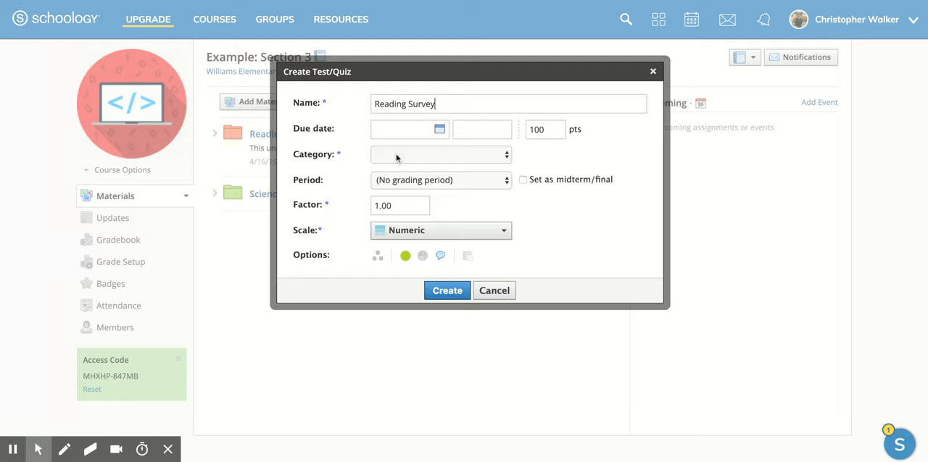
pyautogui.click(440, 153)
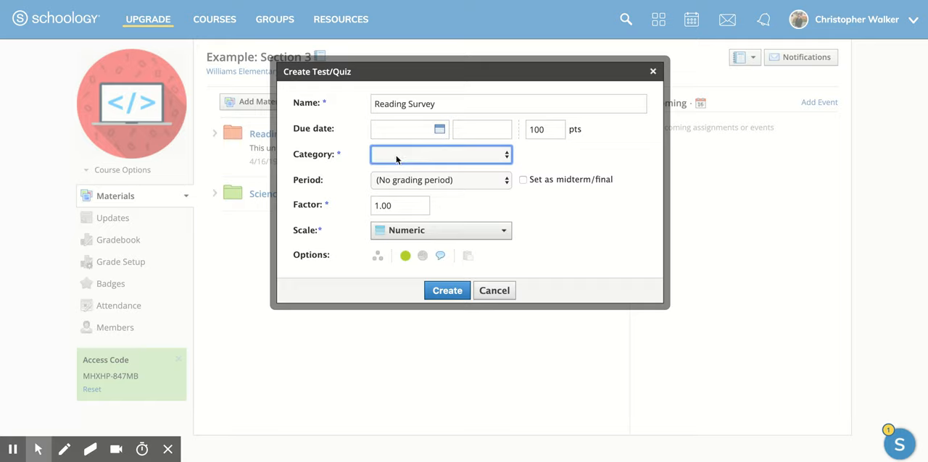
pyautogui.click(441, 154)
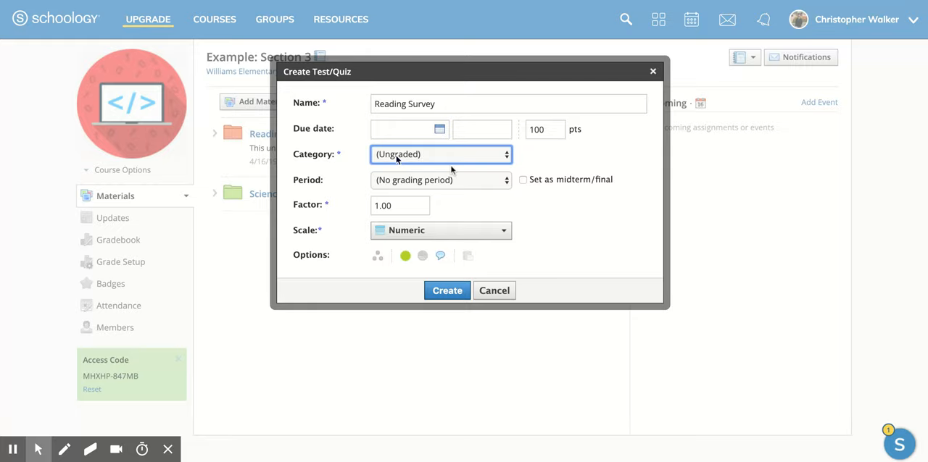
pyautogui.moveTo(453, 190)
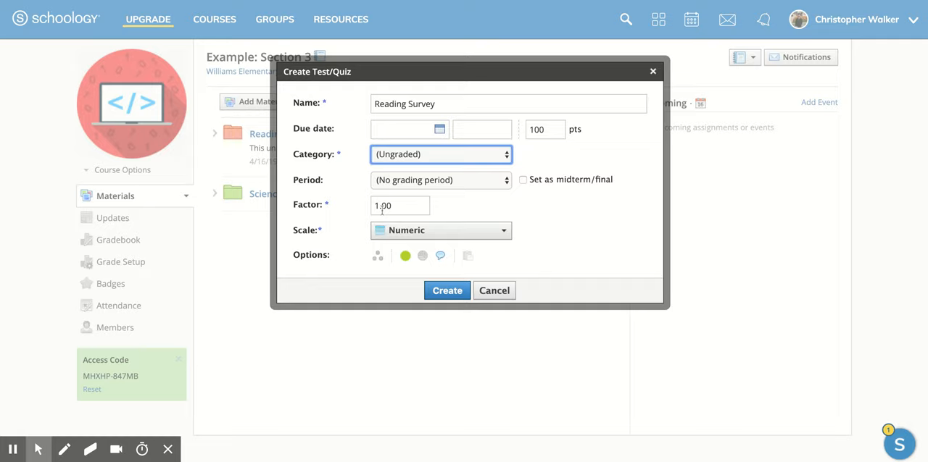
pyautogui.click(440, 230)
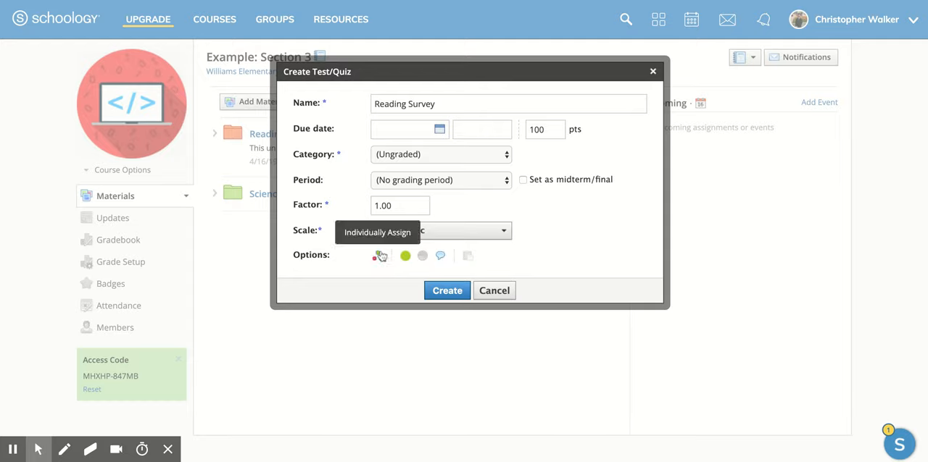
pyautogui.moveTo(406, 255)
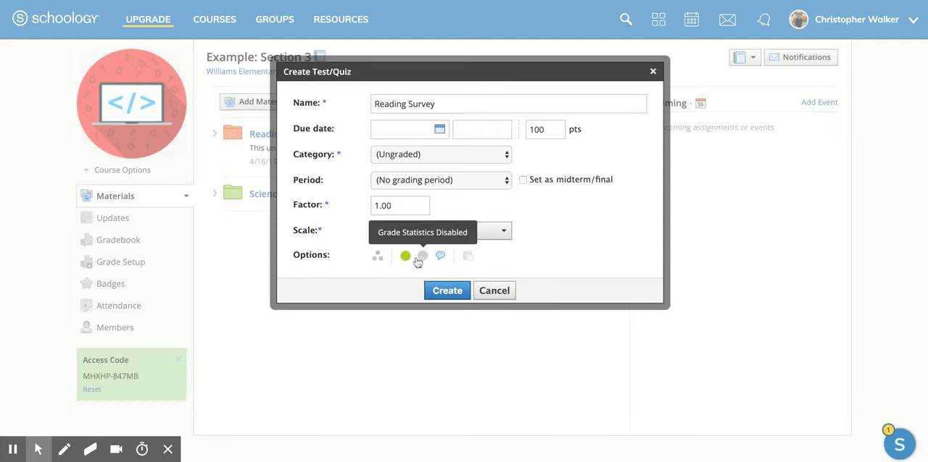
pyautogui.moveTo(466, 256)
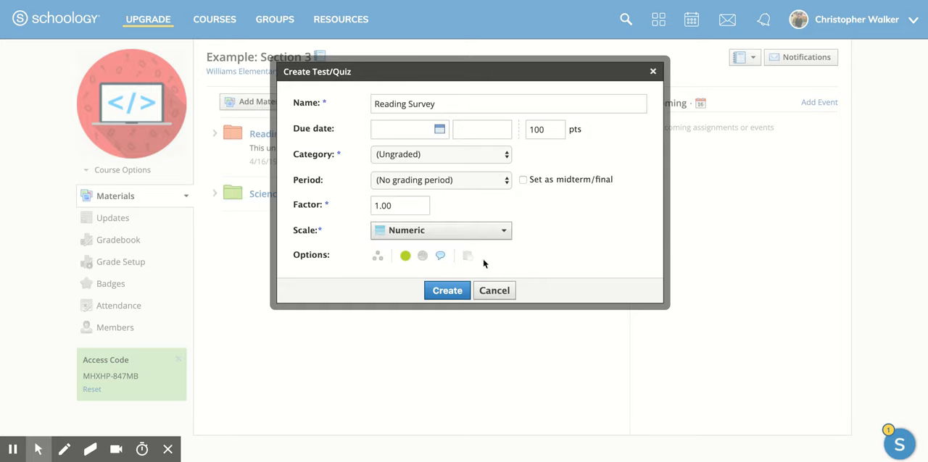
# - Create the Reading Survey test/quiz and show the available question types
pyautogui.click(447, 290)
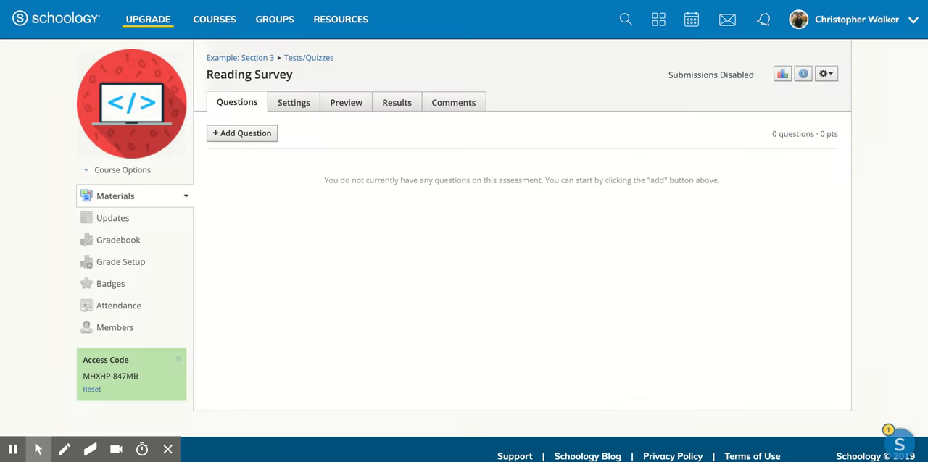
pyautogui.moveTo(368, 245)
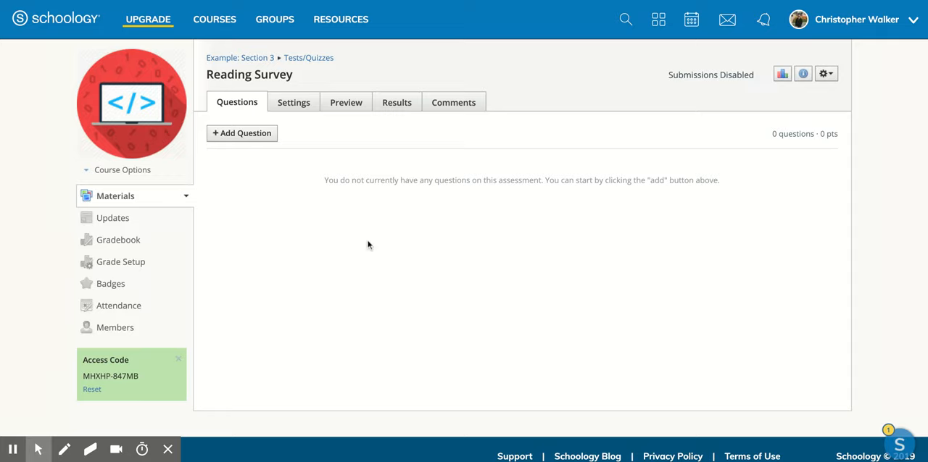
pyautogui.moveTo(258, 139)
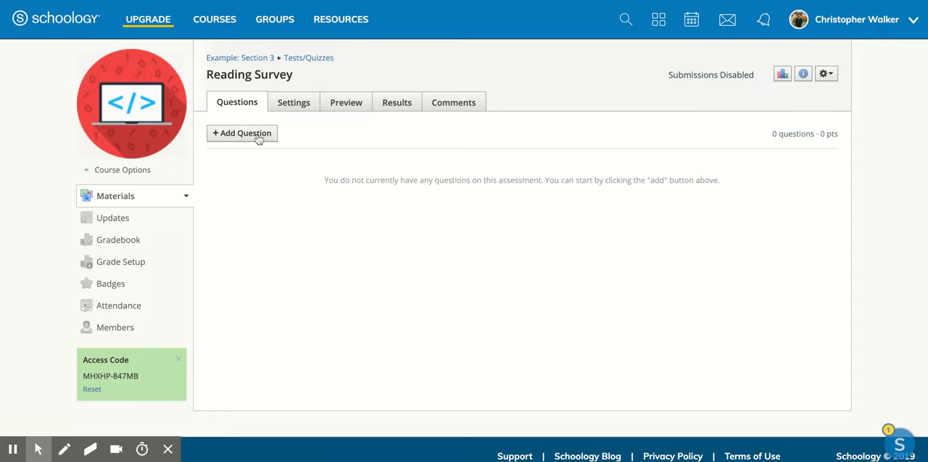
pyautogui.click(241, 133)
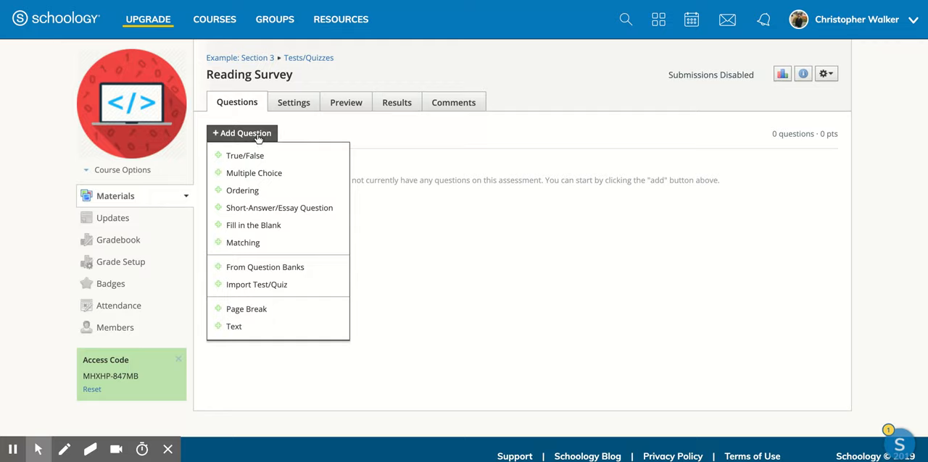
pyautogui.moveTo(254, 173)
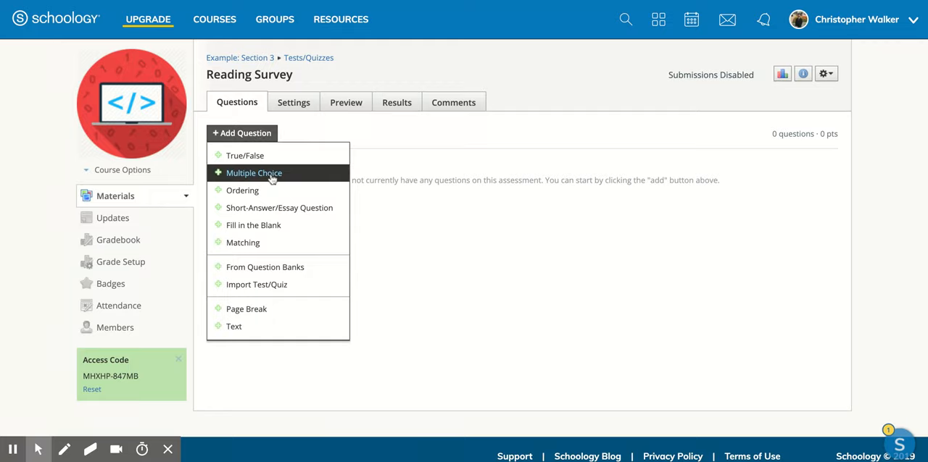
pyautogui.moveTo(254, 224)
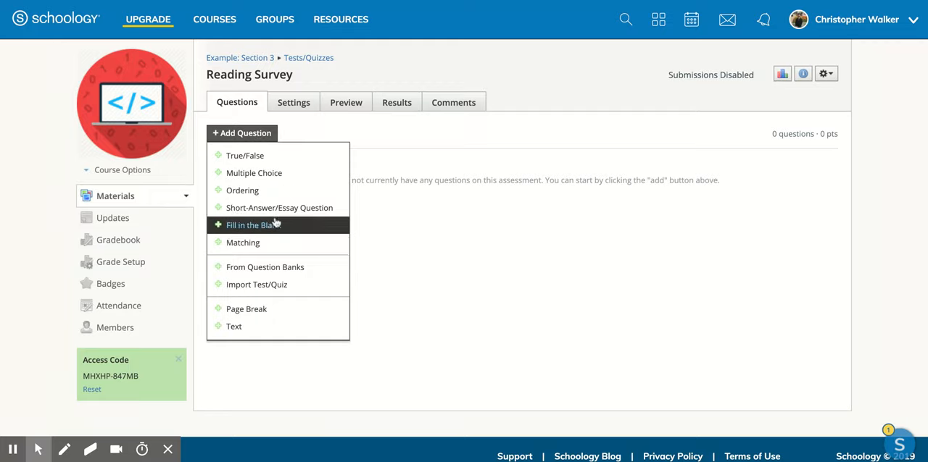
pyautogui.moveTo(278, 267)
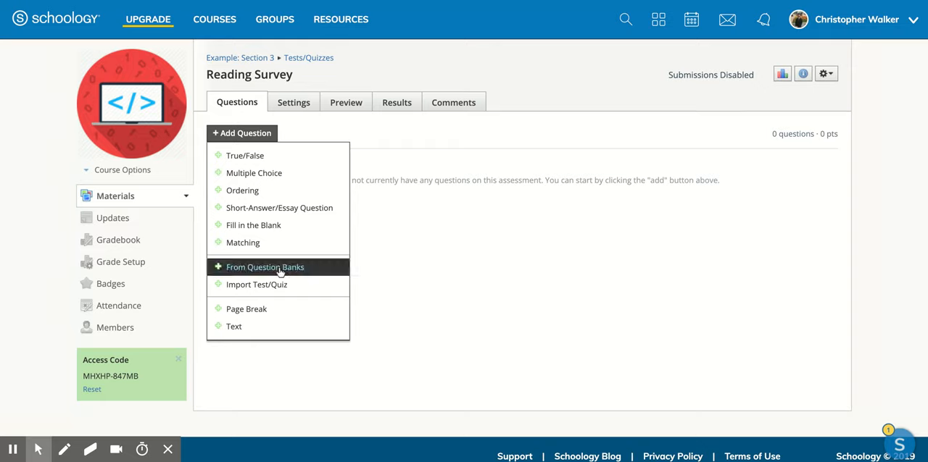
pyautogui.moveTo(246, 310)
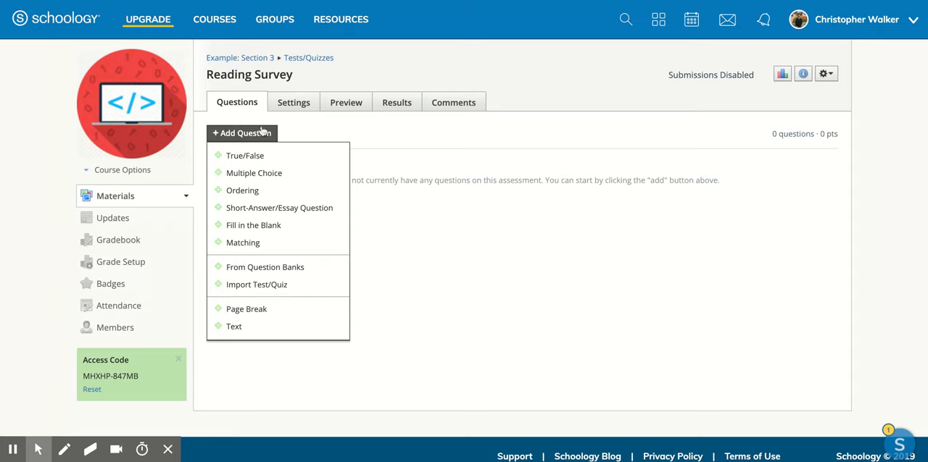
pyautogui.click(293, 101)
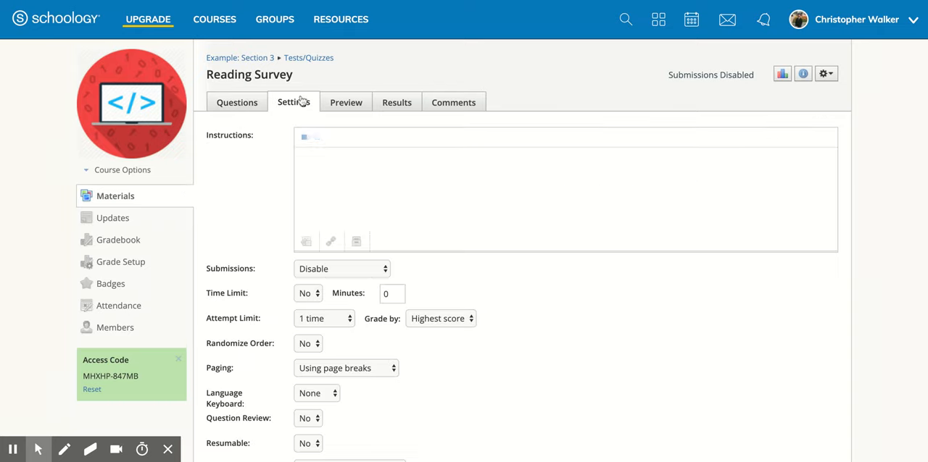
pyautogui.scroll(-3)
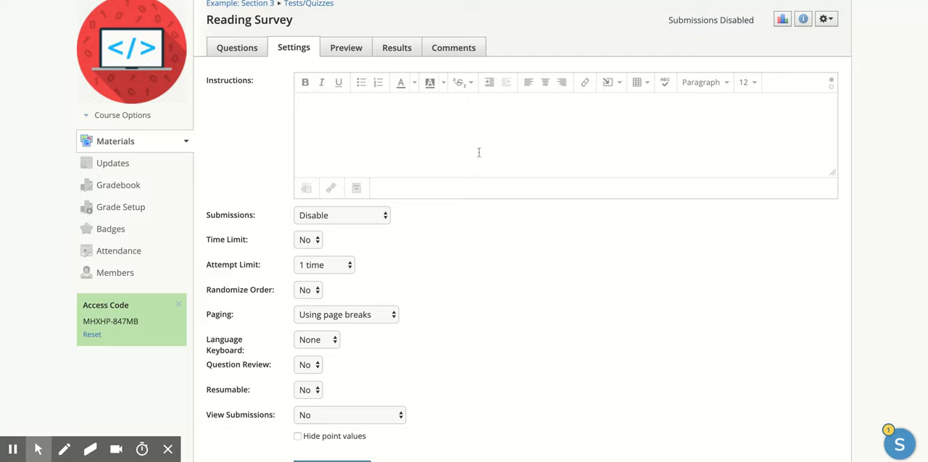
pyautogui.moveTo(479, 158)
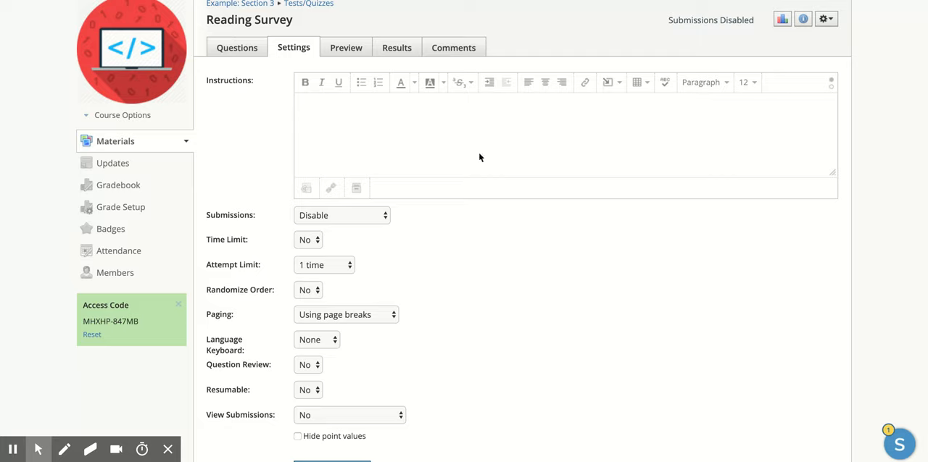
pyautogui.moveTo(374, 209)
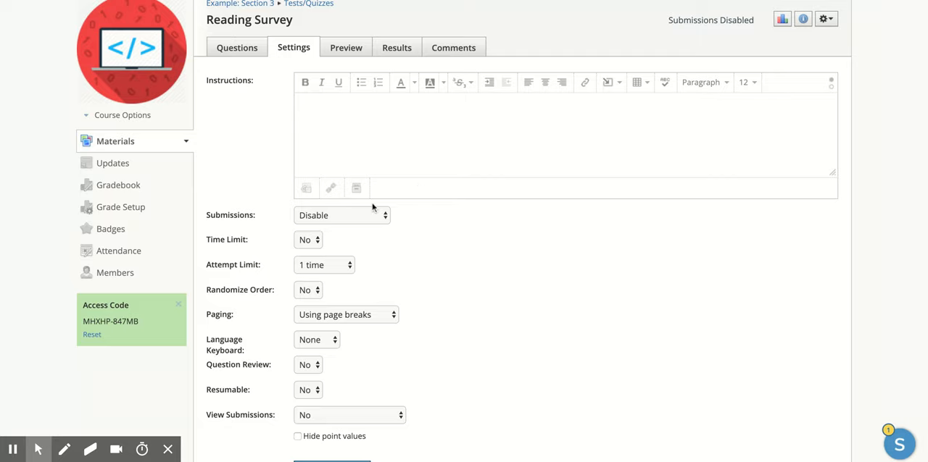
pyautogui.moveTo(290, 285)
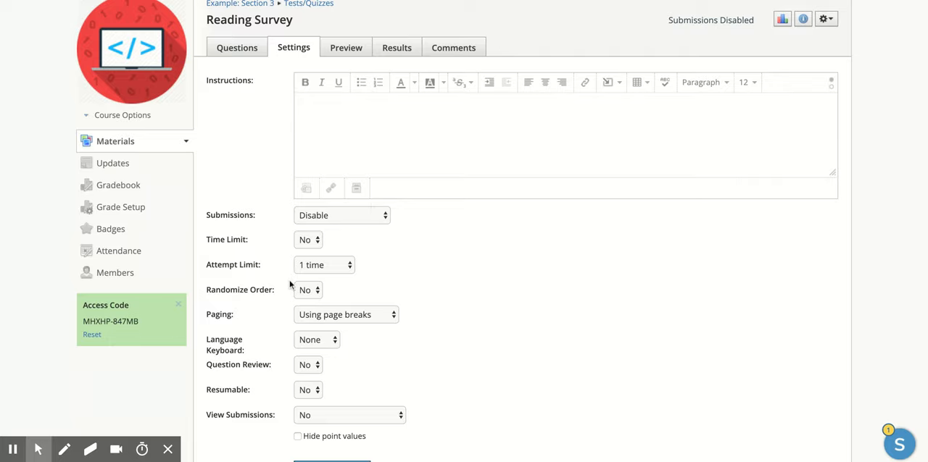
pyautogui.click(325, 264)
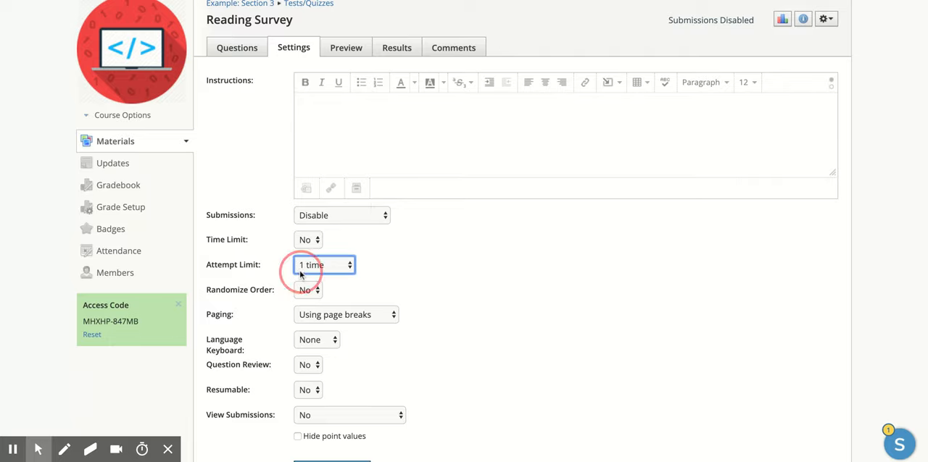
pyautogui.moveTo(325, 264)
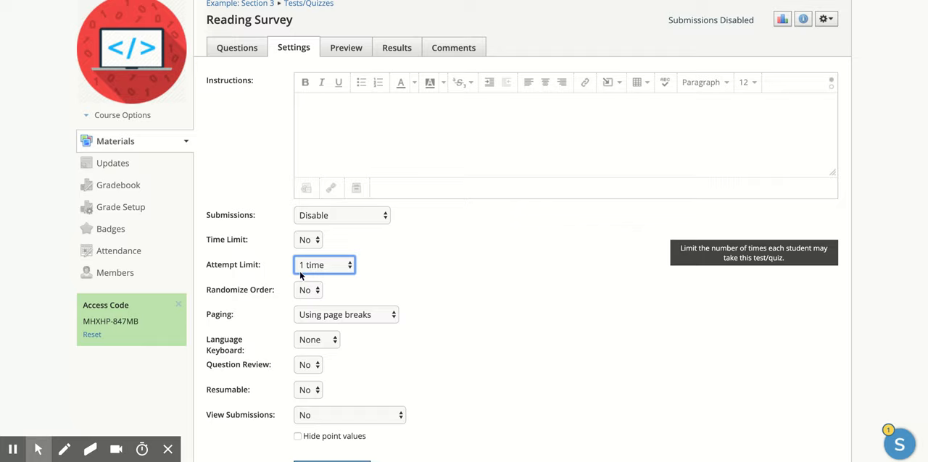
pyautogui.moveTo(311, 274)
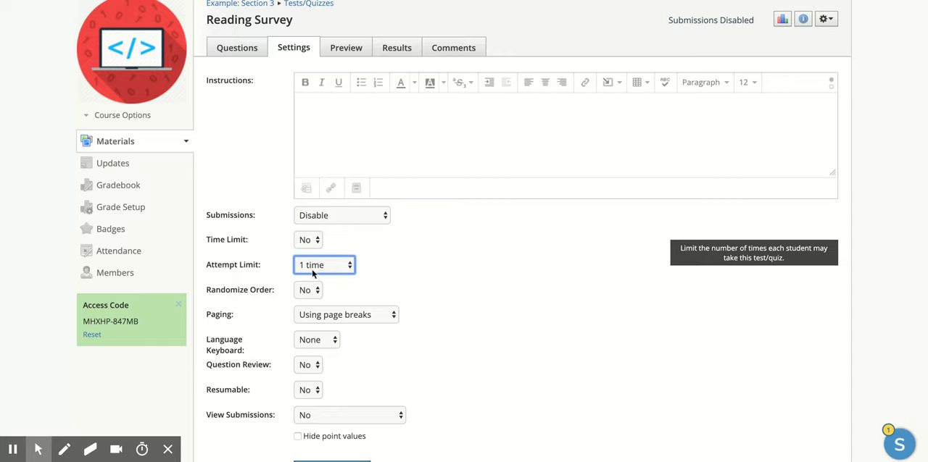
pyautogui.moveTo(302, 306)
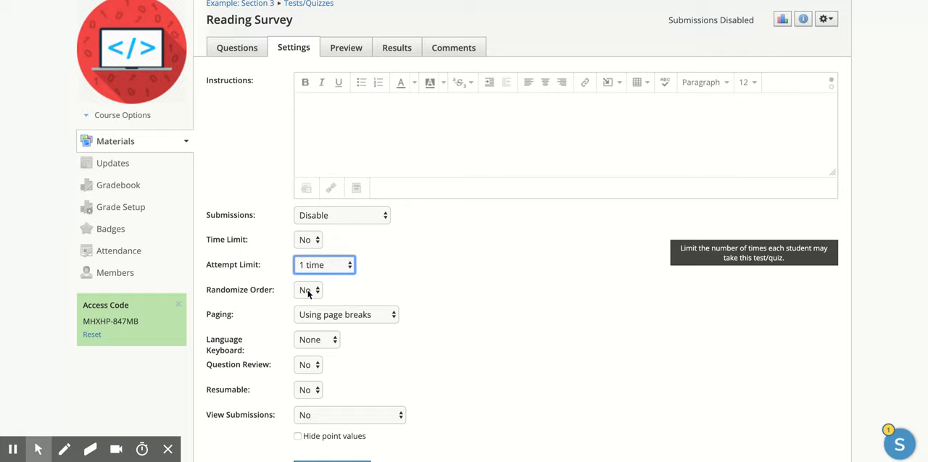
pyautogui.scroll(-3)
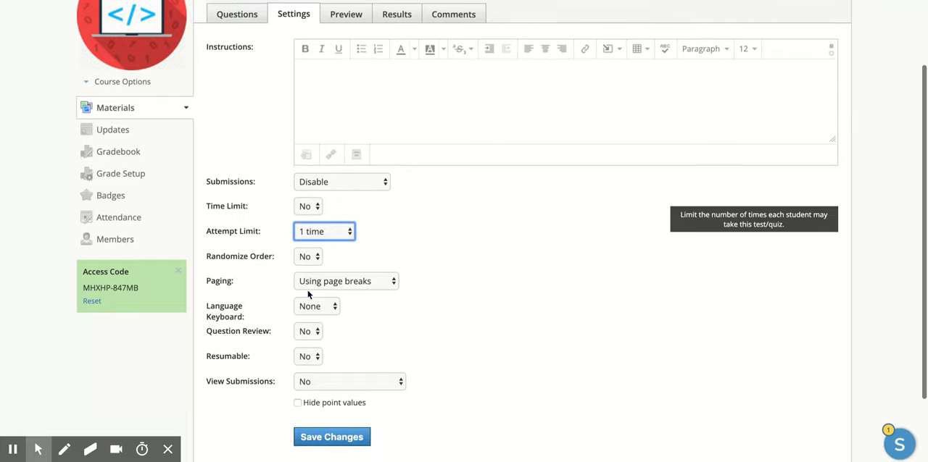
pyautogui.scroll(-3)
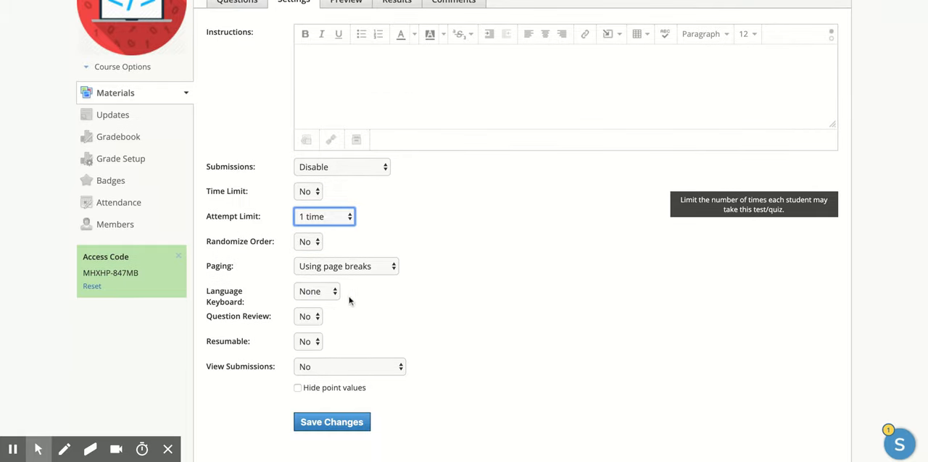
pyautogui.moveTo(354, 418)
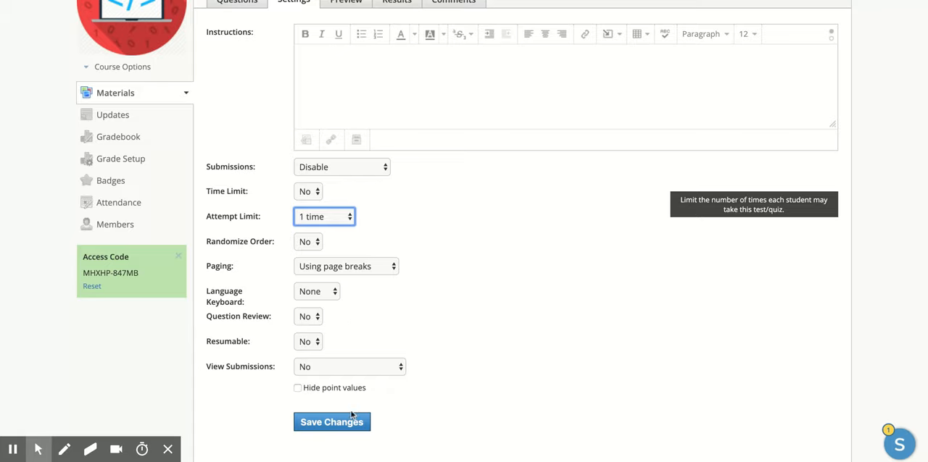
pyautogui.moveTo(320, 226)
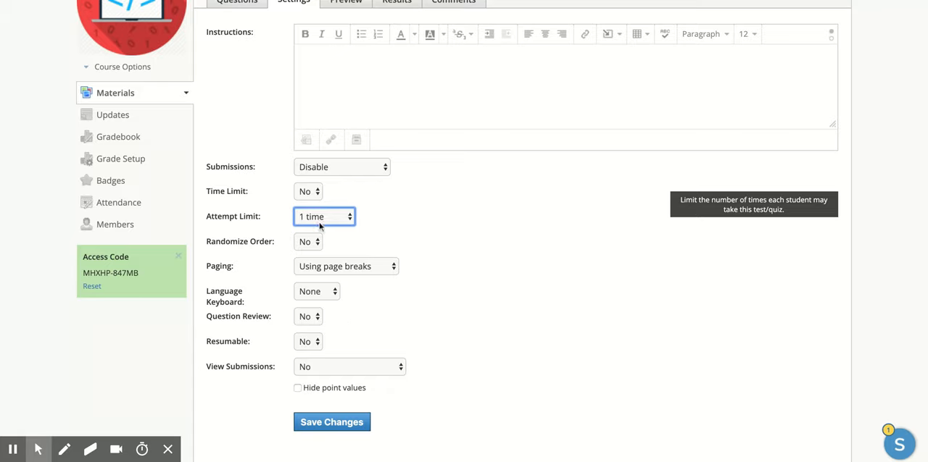
# - Set attempt limit to 2, grade by last score, and save the quiz settings
pyautogui.click(324, 216)
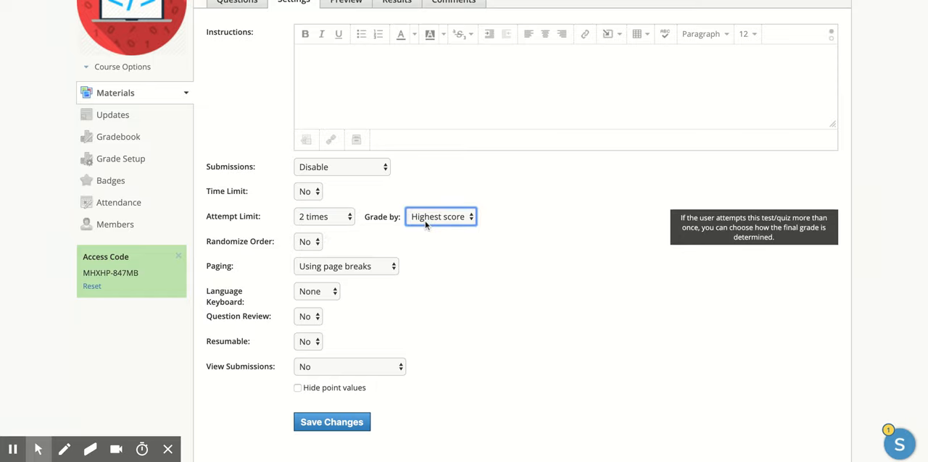
pyautogui.click(441, 217)
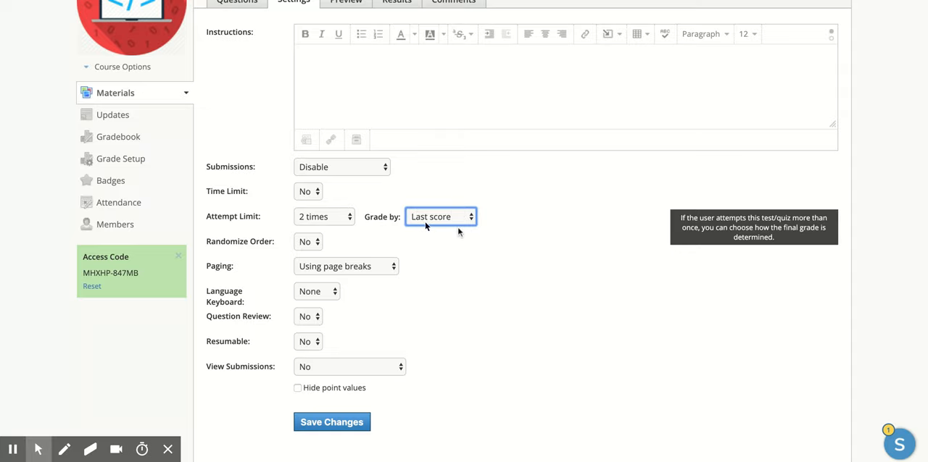
pyautogui.click(332, 423)
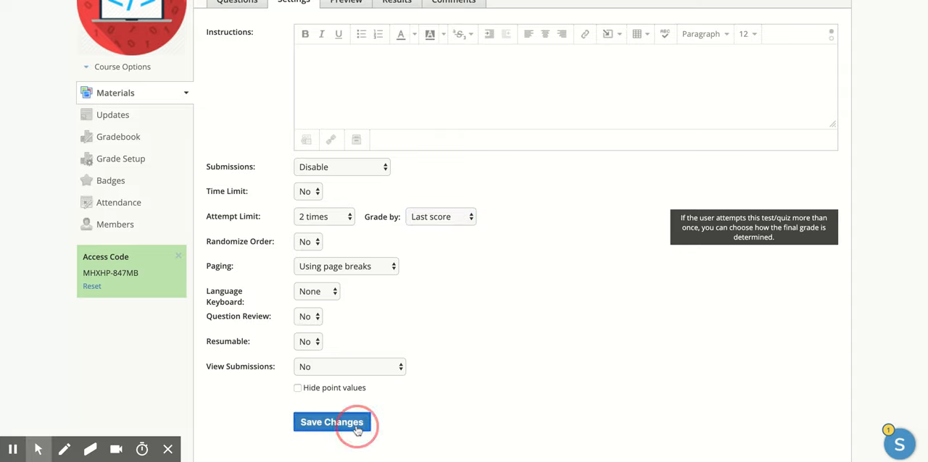
pyautogui.click(332, 423)
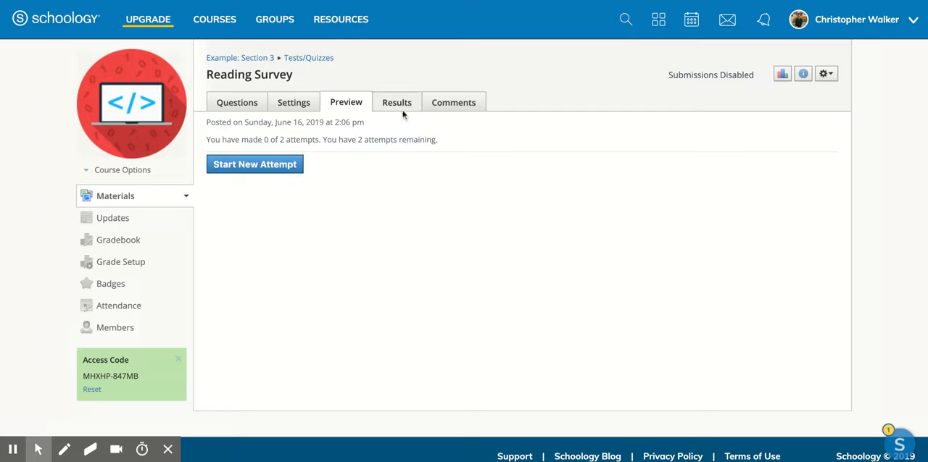
# - Review the Reading Survey's questions and switch to its comments section
pyautogui.click(238, 101)
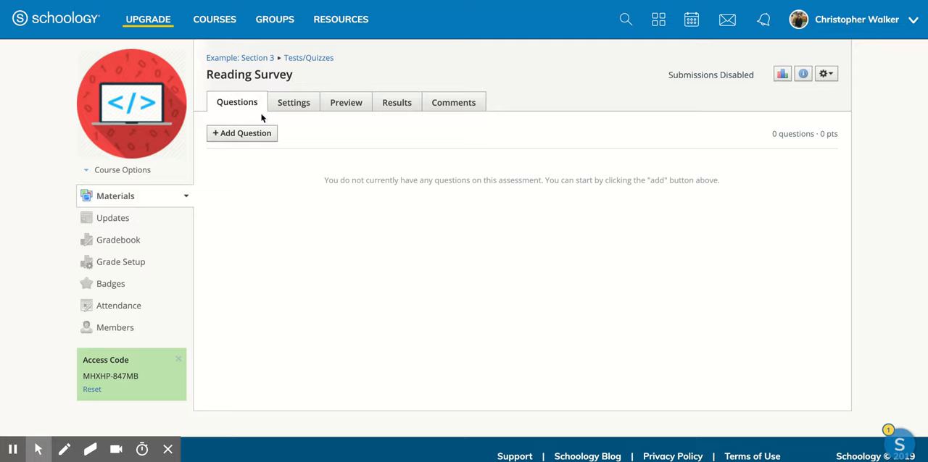
pyautogui.moveTo(346, 101)
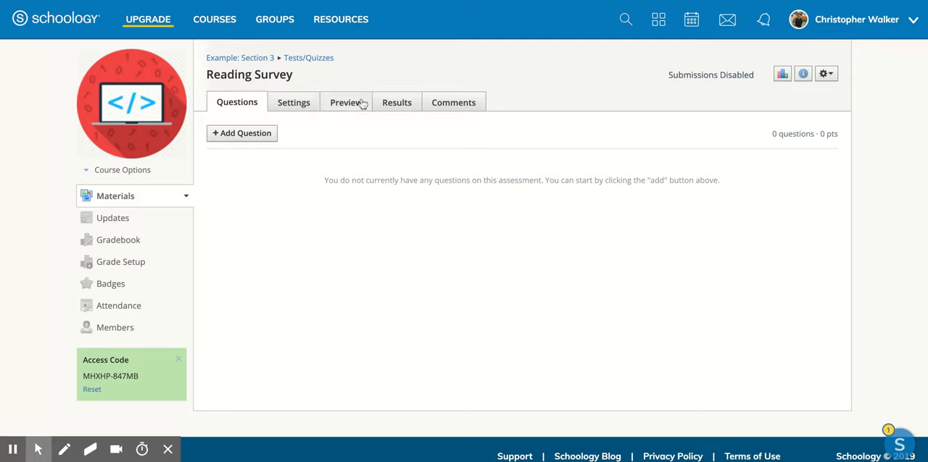
pyautogui.click(452, 102)
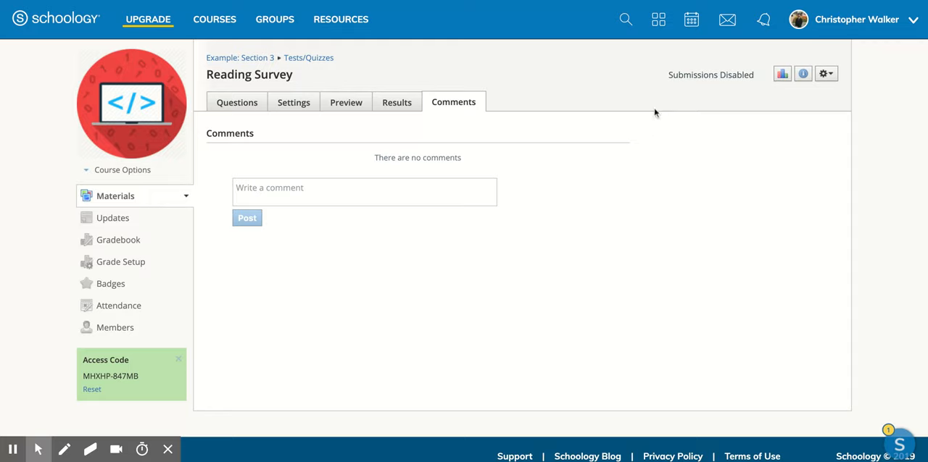
pyautogui.moveTo(717, 81)
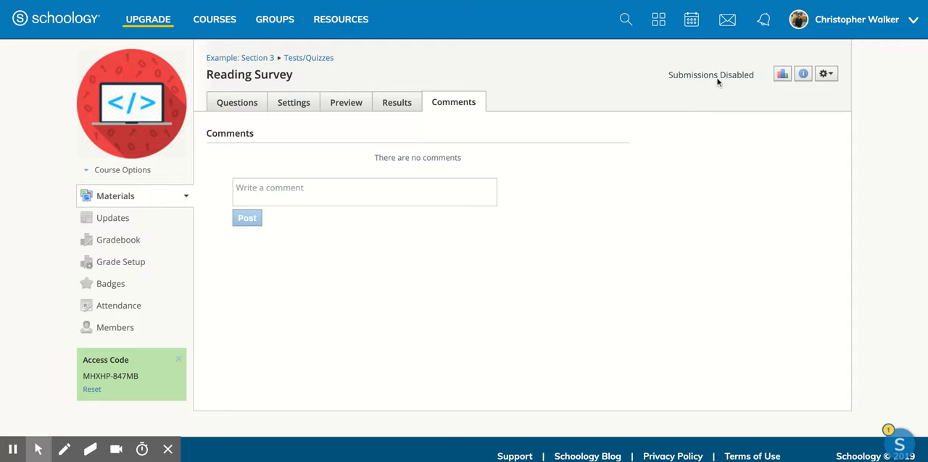
pyautogui.moveTo(783, 73)
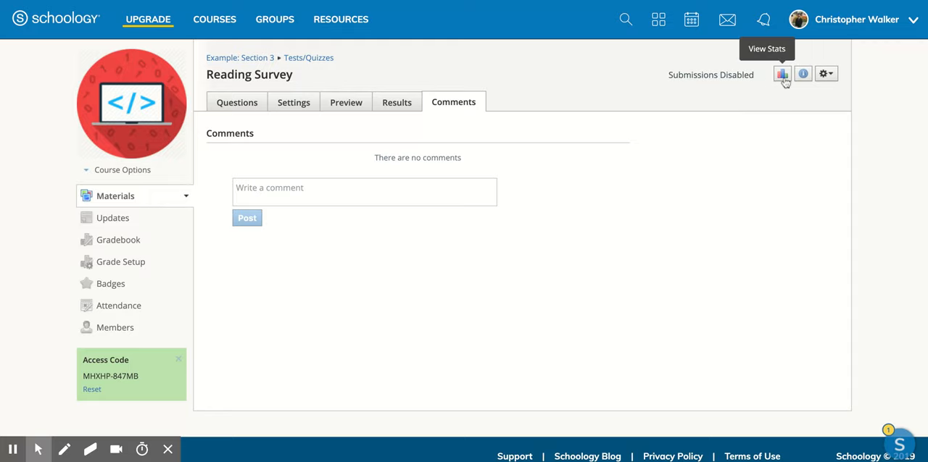
pyautogui.click(782, 73)
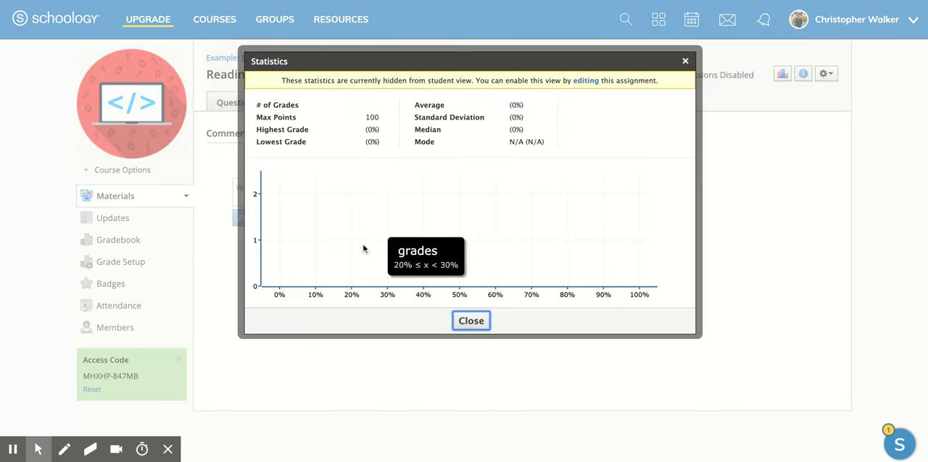
pyautogui.moveTo(586, 191)
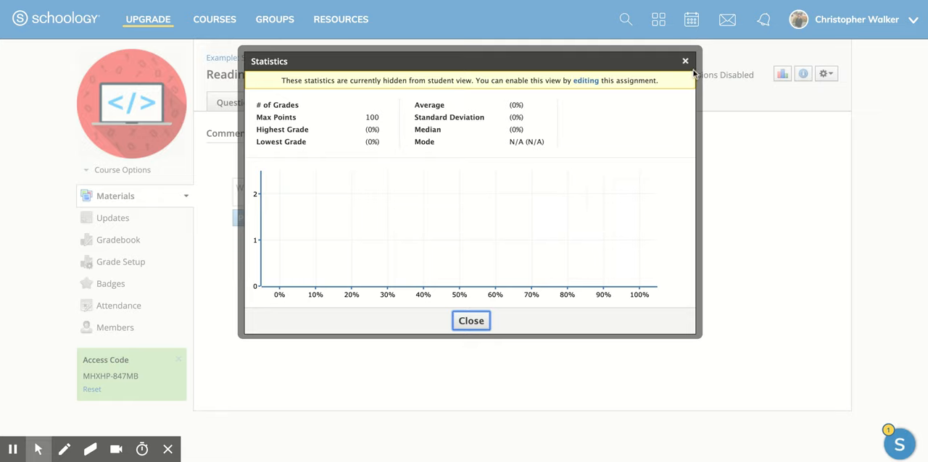
pyautogui.click(470, 321)
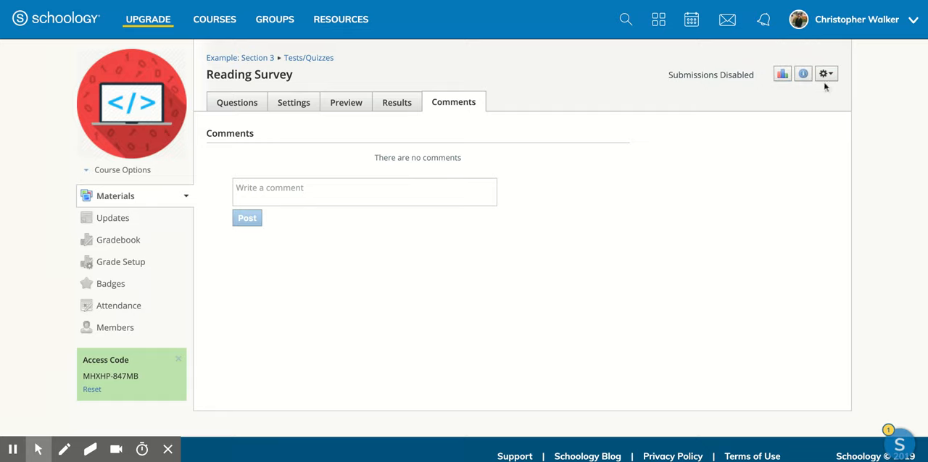
pyautogui.click(827, 74)
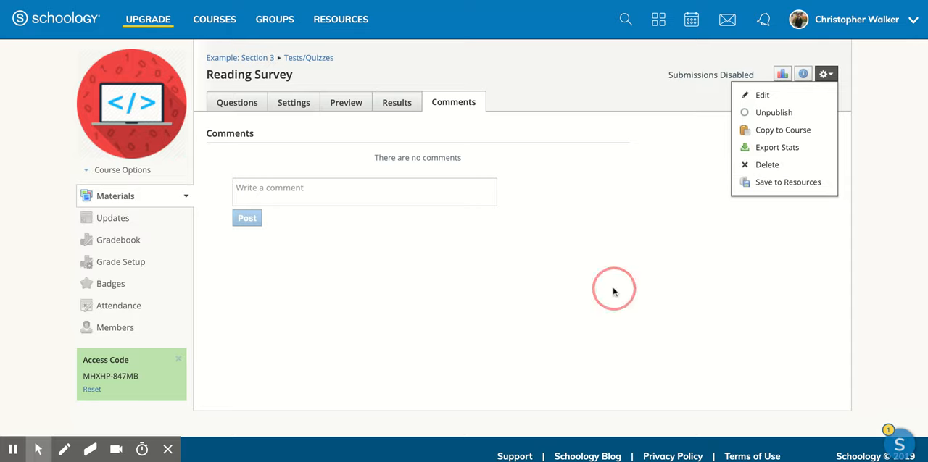
pyautogui.click(707, 55)
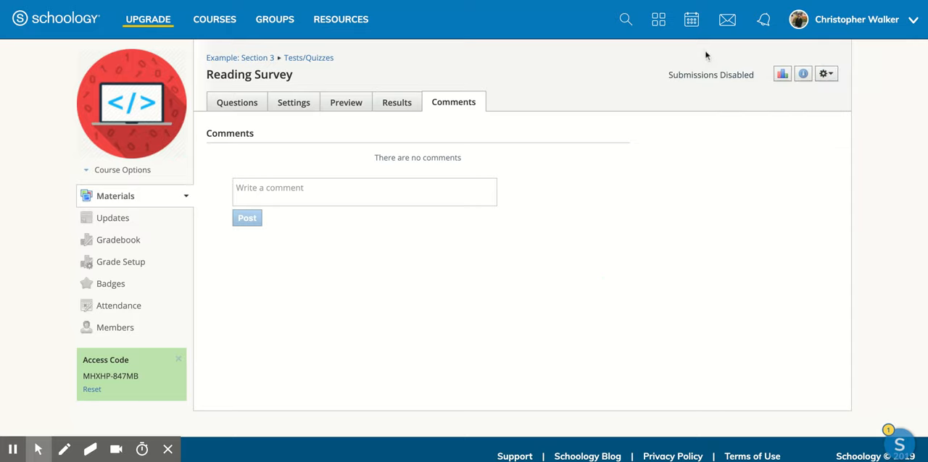
pyautogui.moveTo(647, 5)
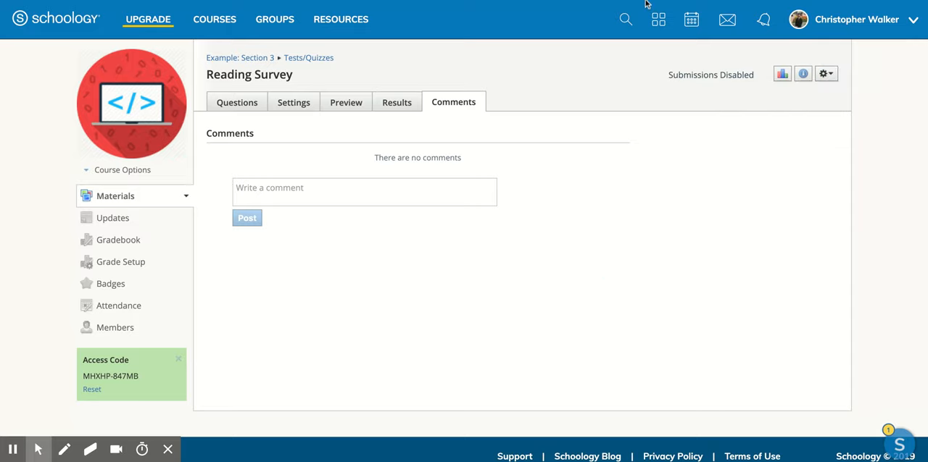